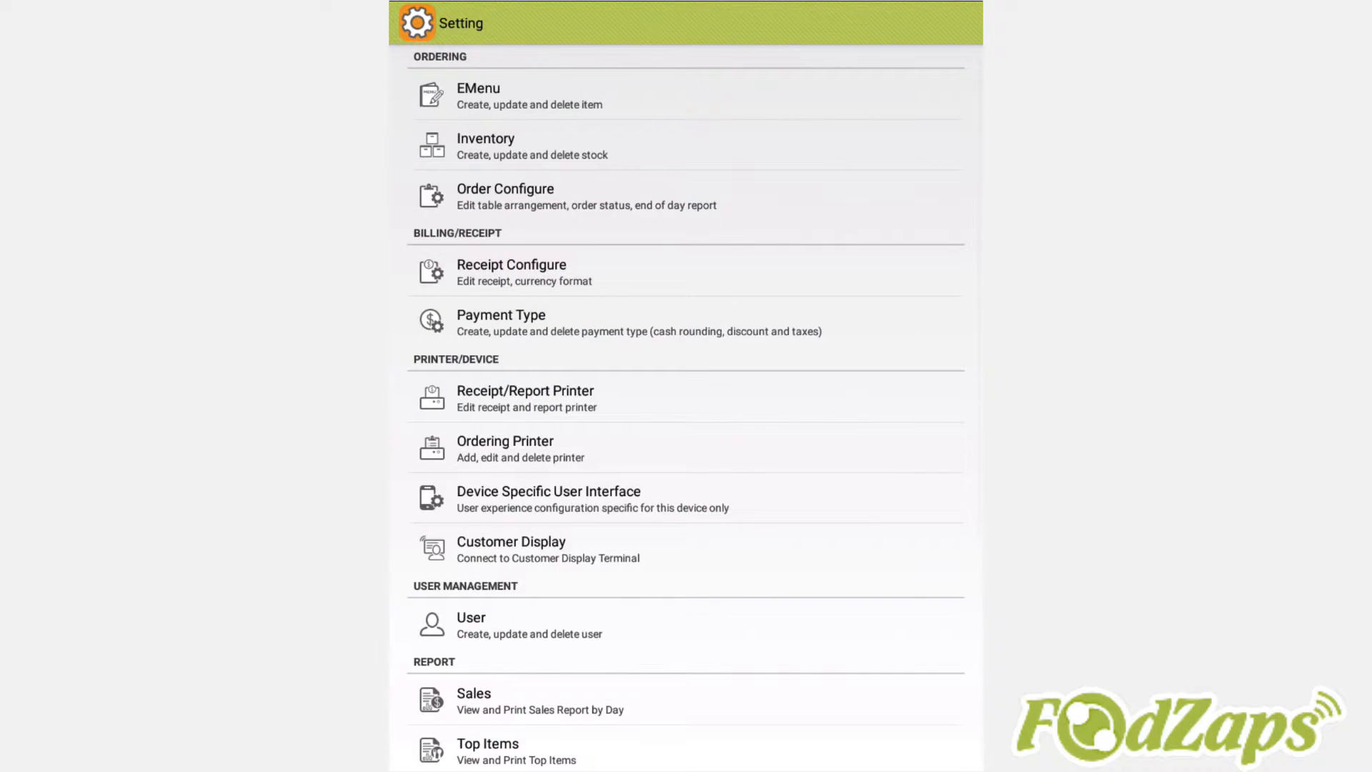
- Open the EMenu editor from the Setting screen
click(473, 94)
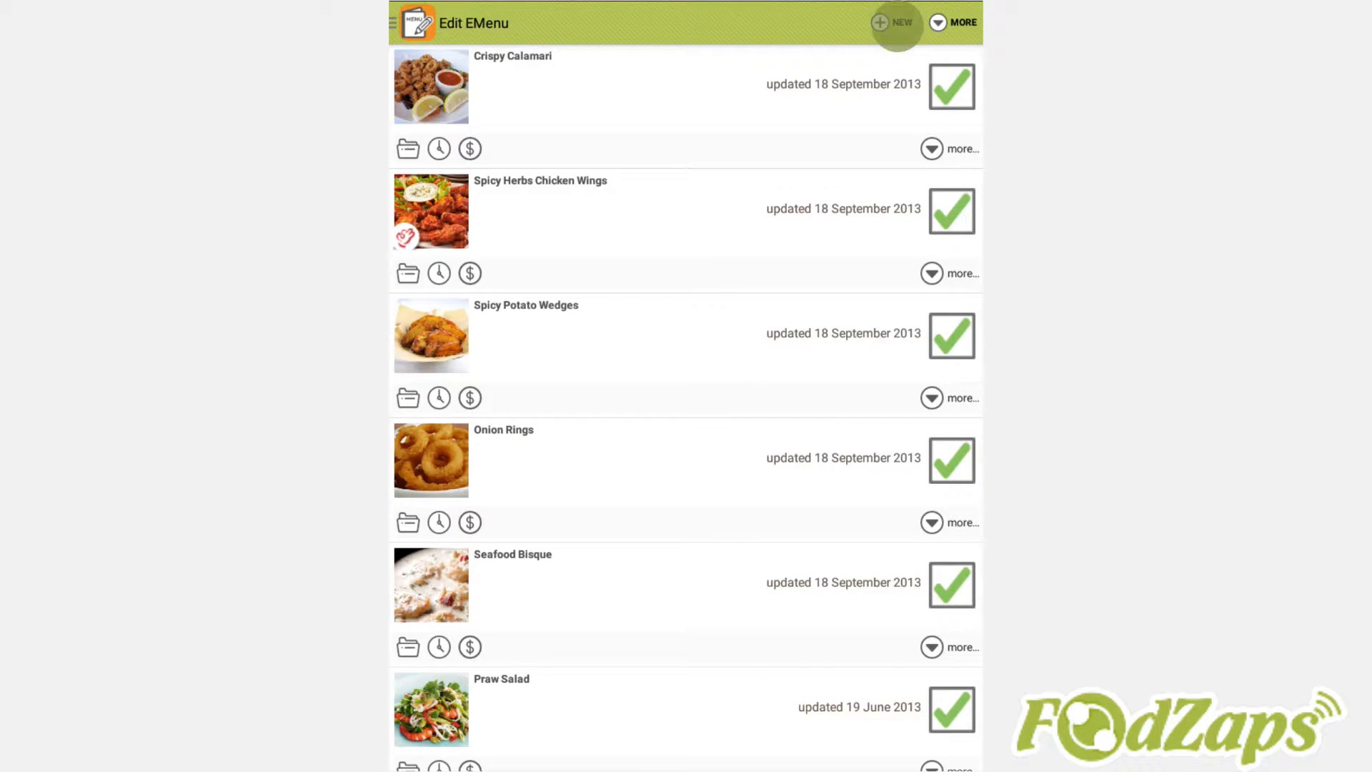
- Create a new menu item named 'Fish and Chips' and open Select Image
click(895, 23)
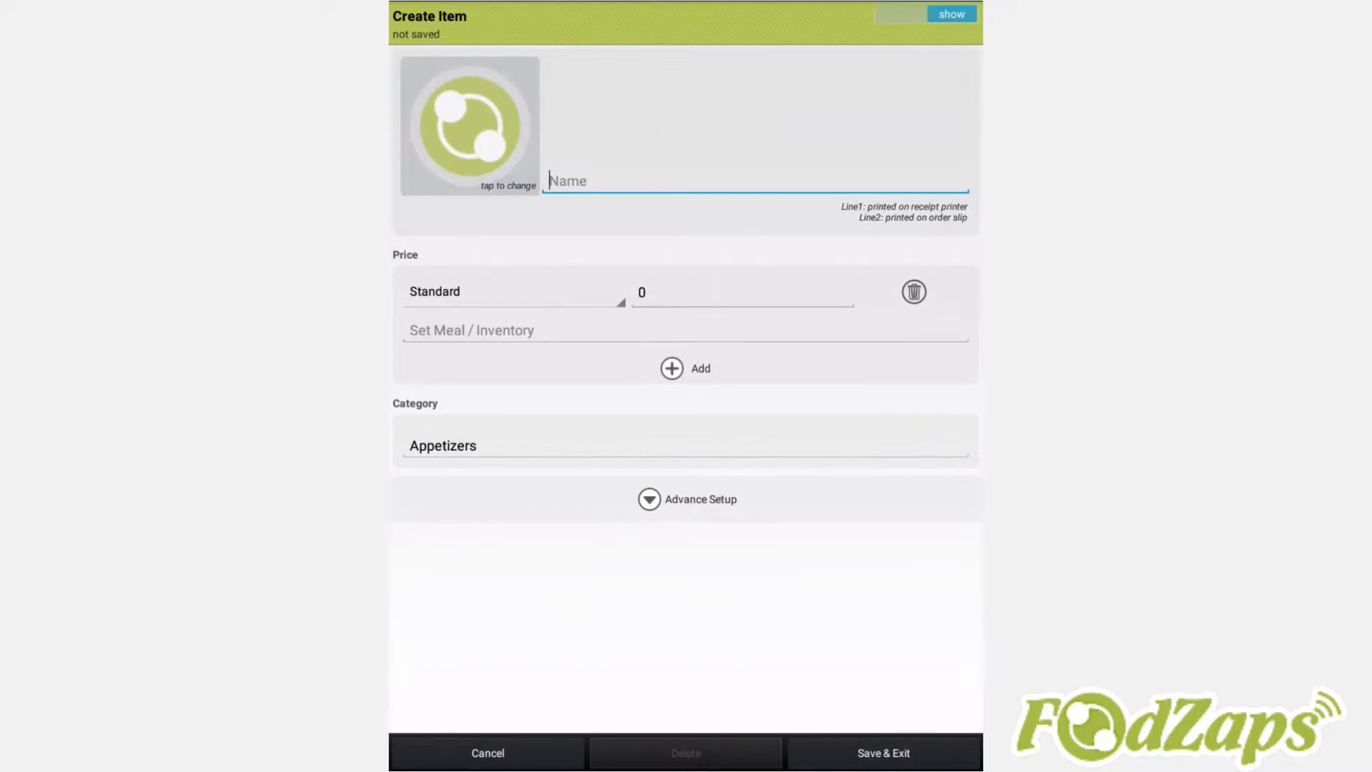
click(577, 180)
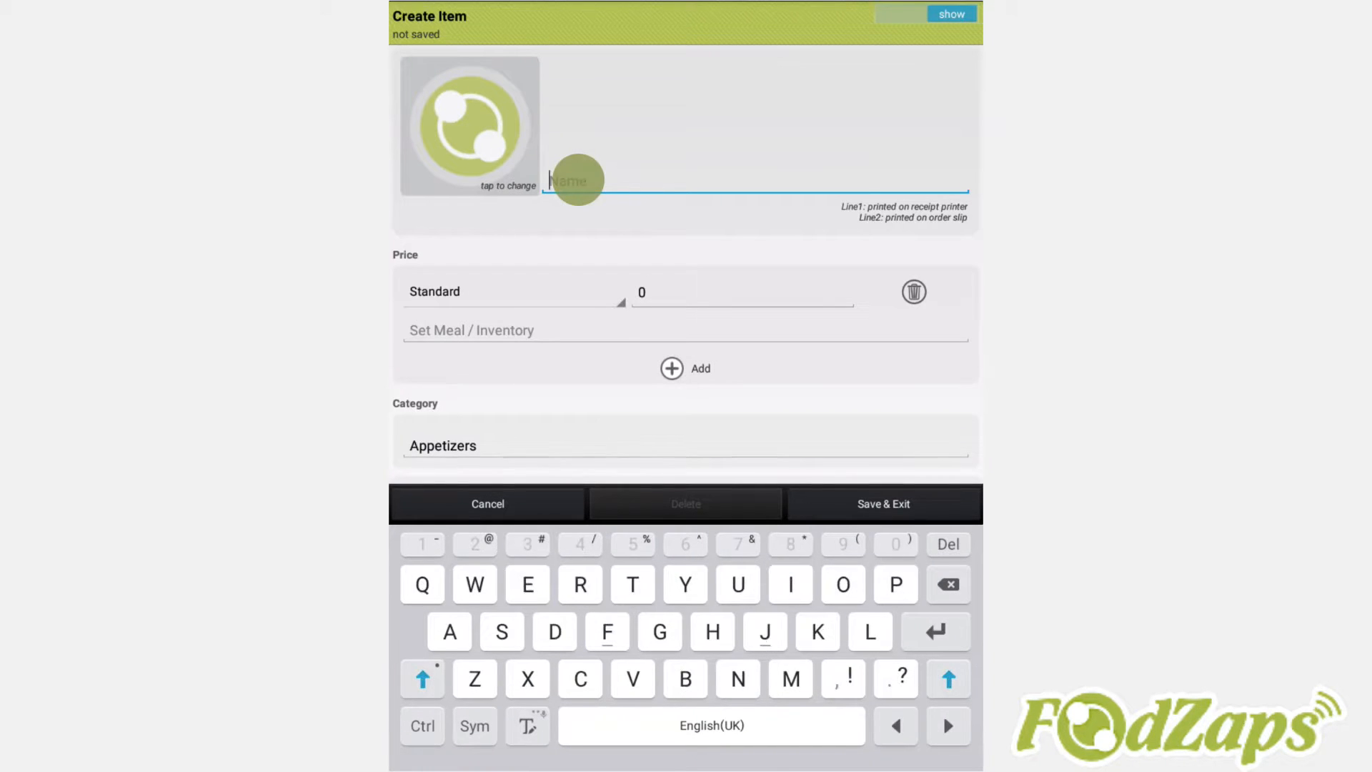
text(Fish and)
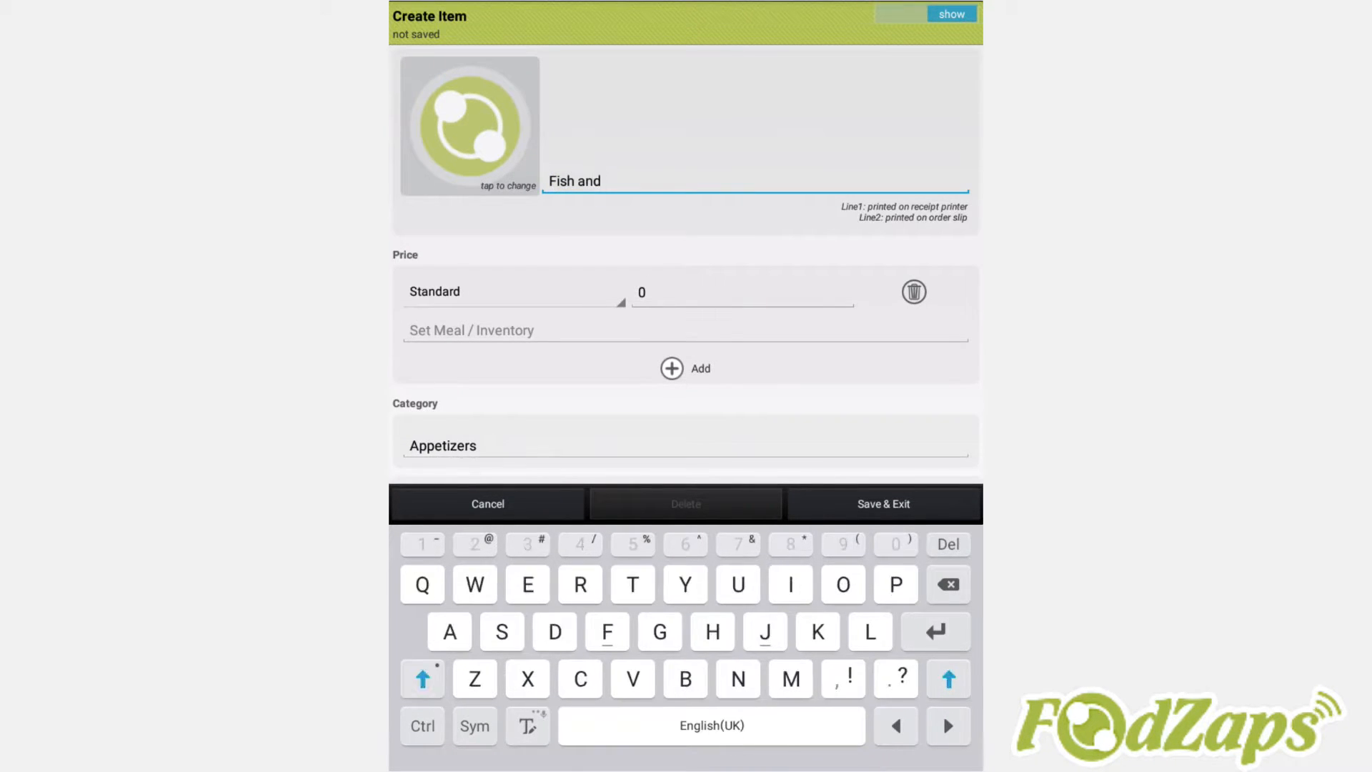
click(469, 125)
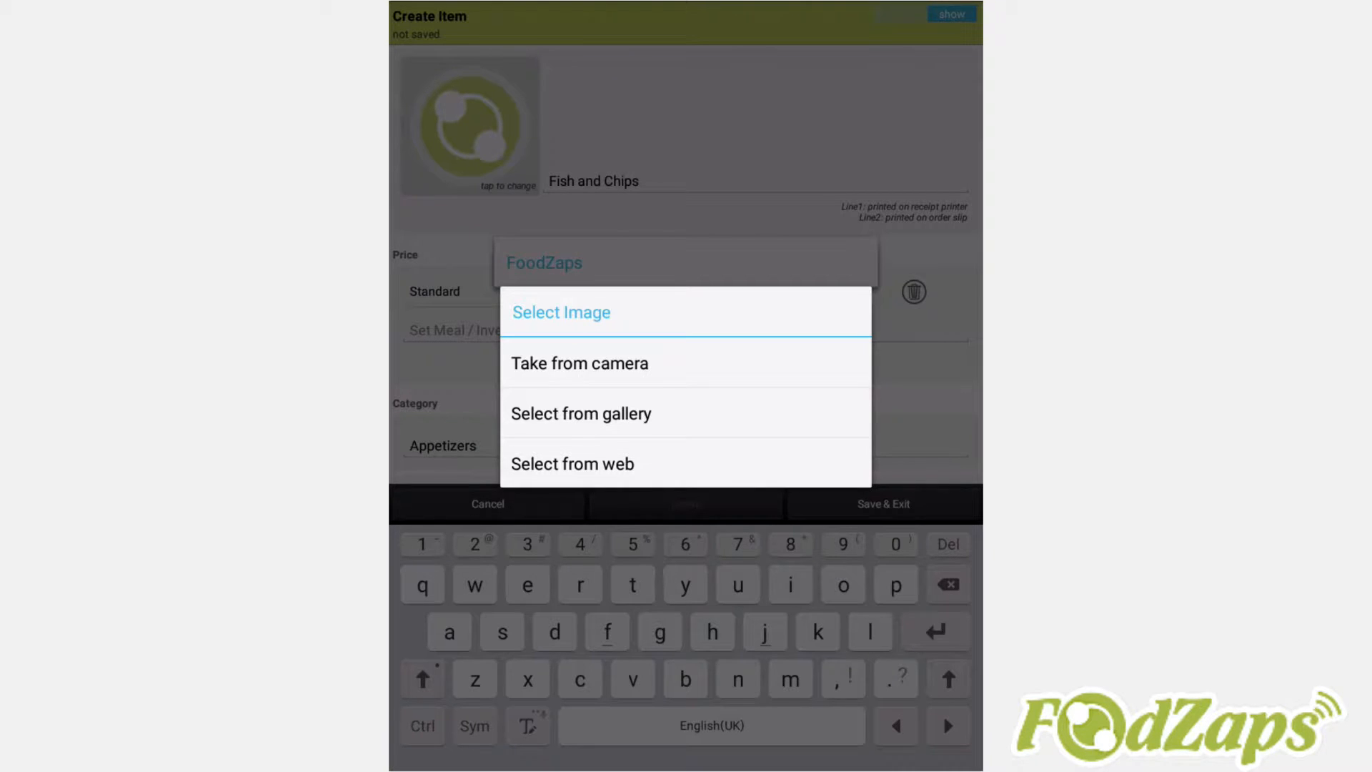
- Pick the fried fish photo from the gallery and save the crop
click(580, 413)
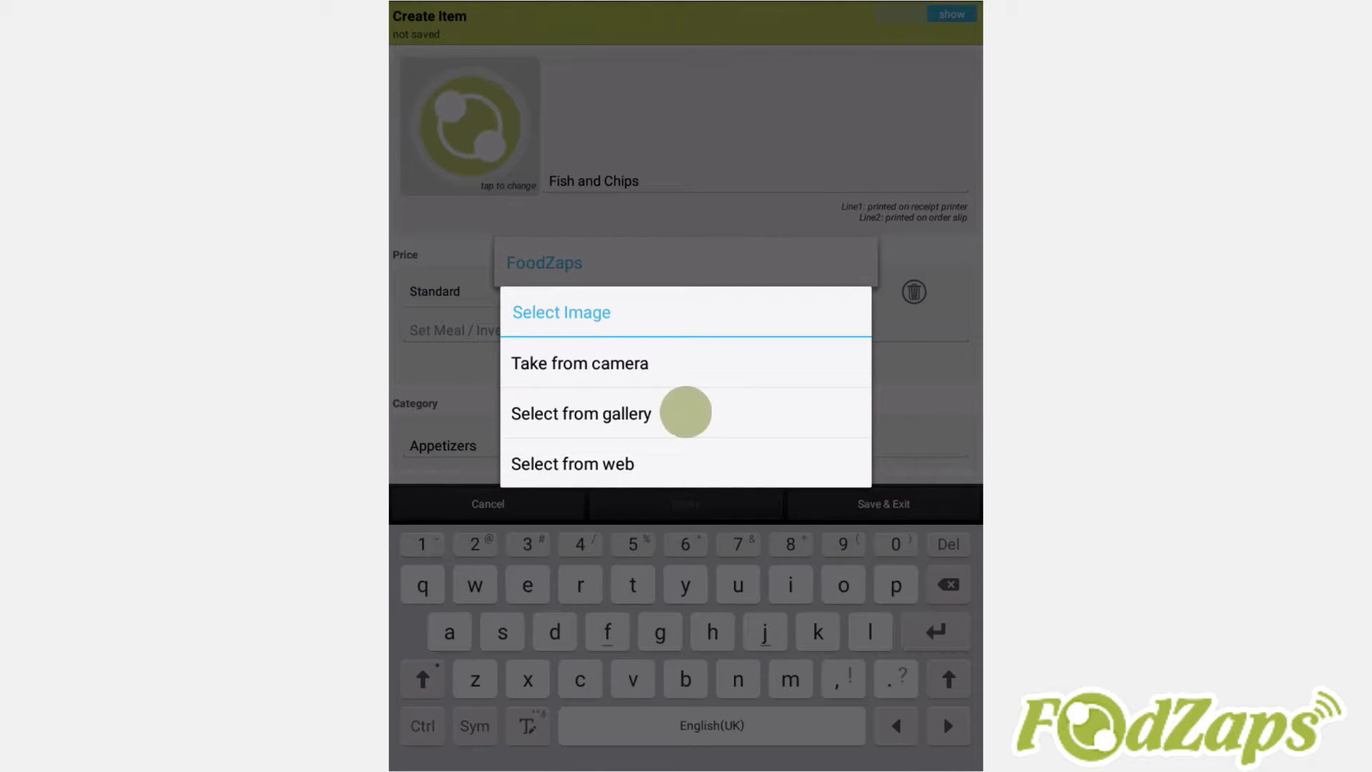
click(582, 413)
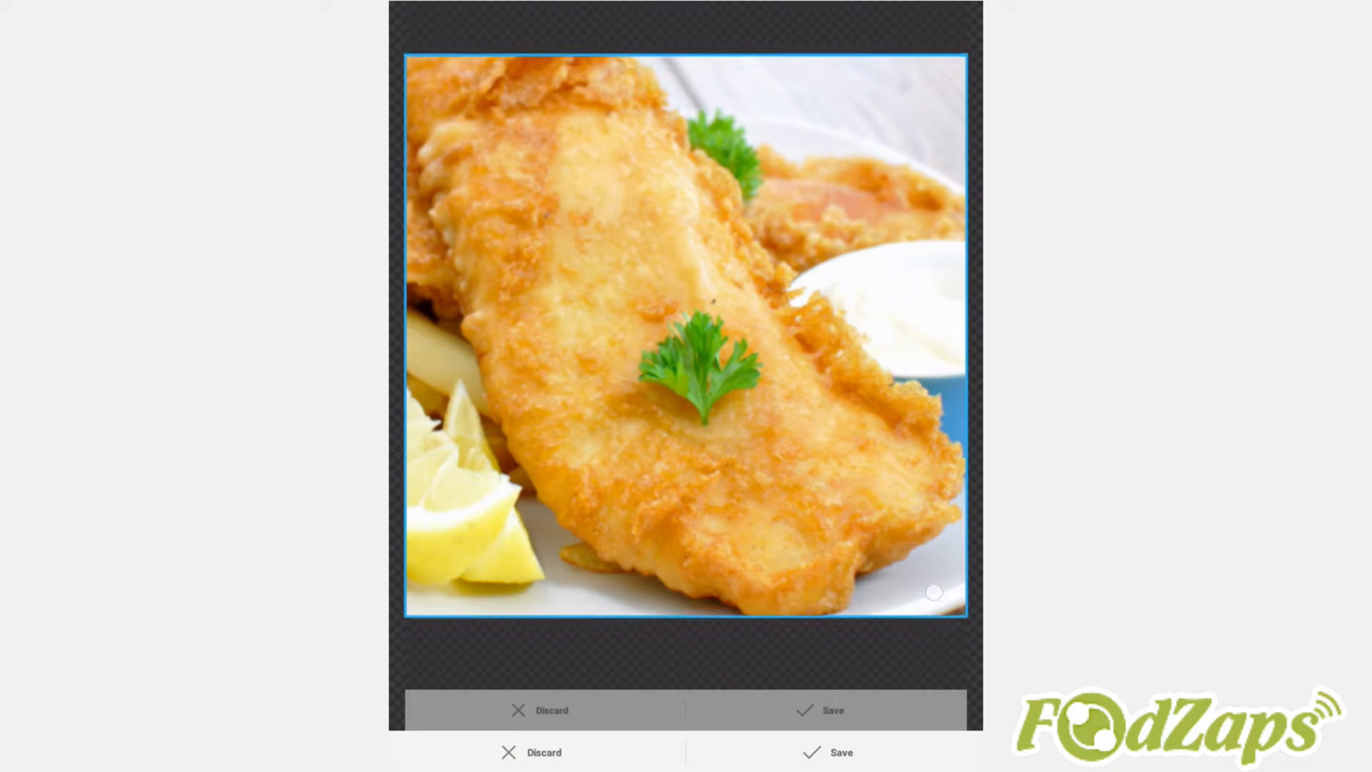
click(831, 710)
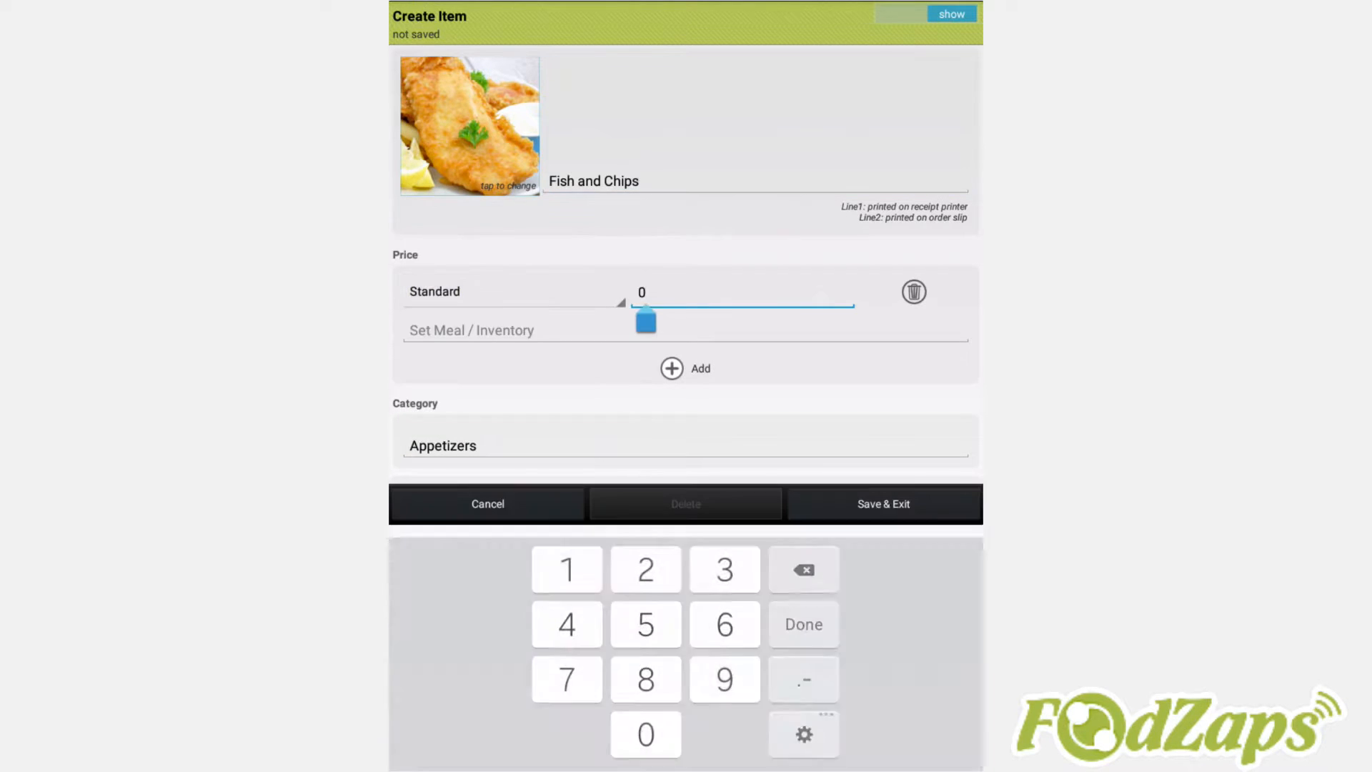
- Set standard price 20 and link the item to the Fish inventory entry
click(645, 569)
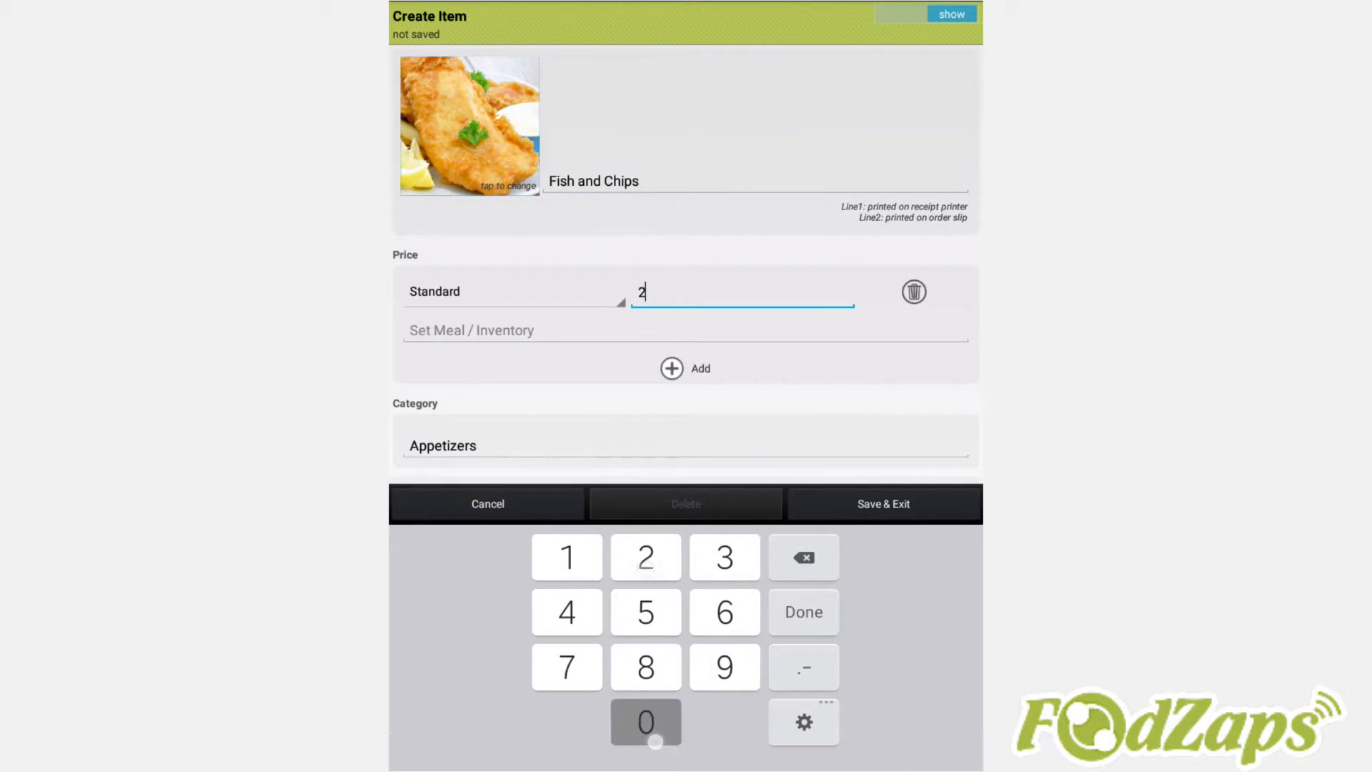
click(471, 330)
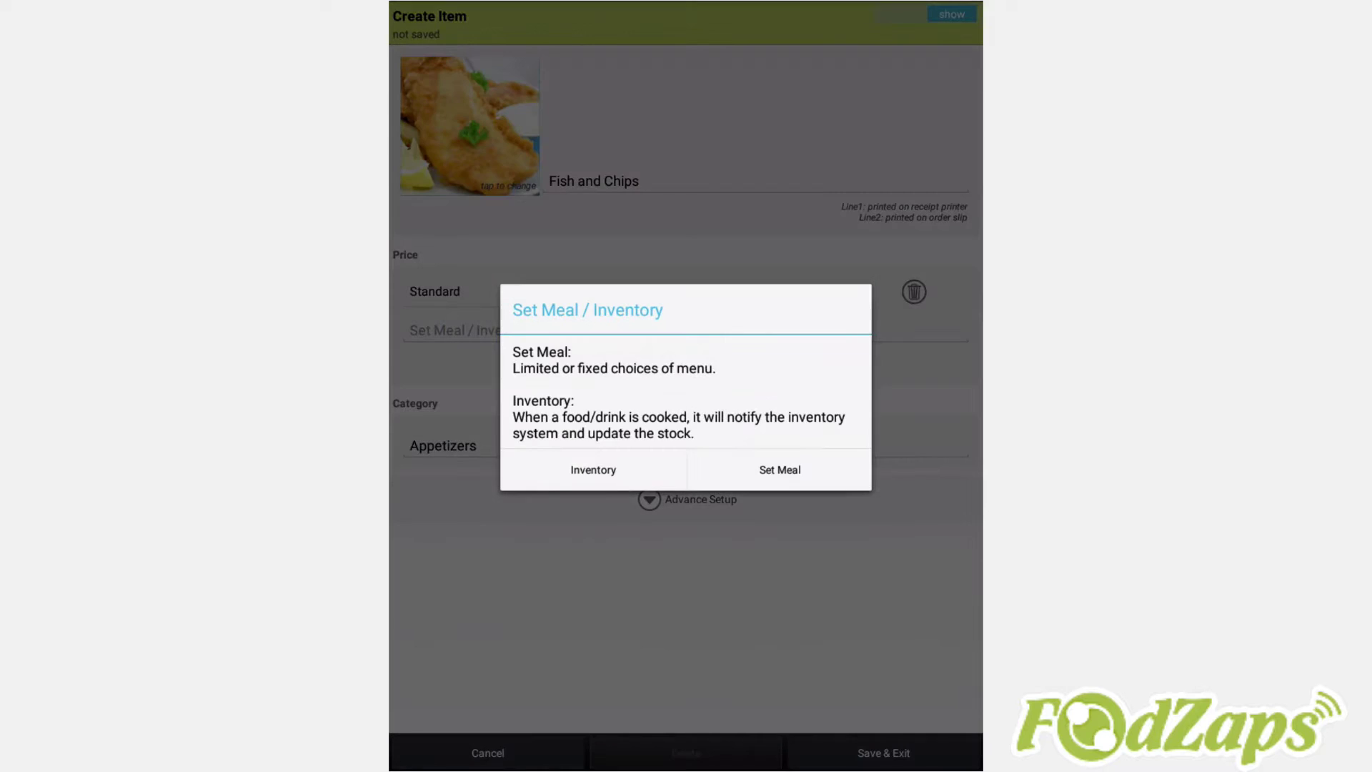
click(592, 471)
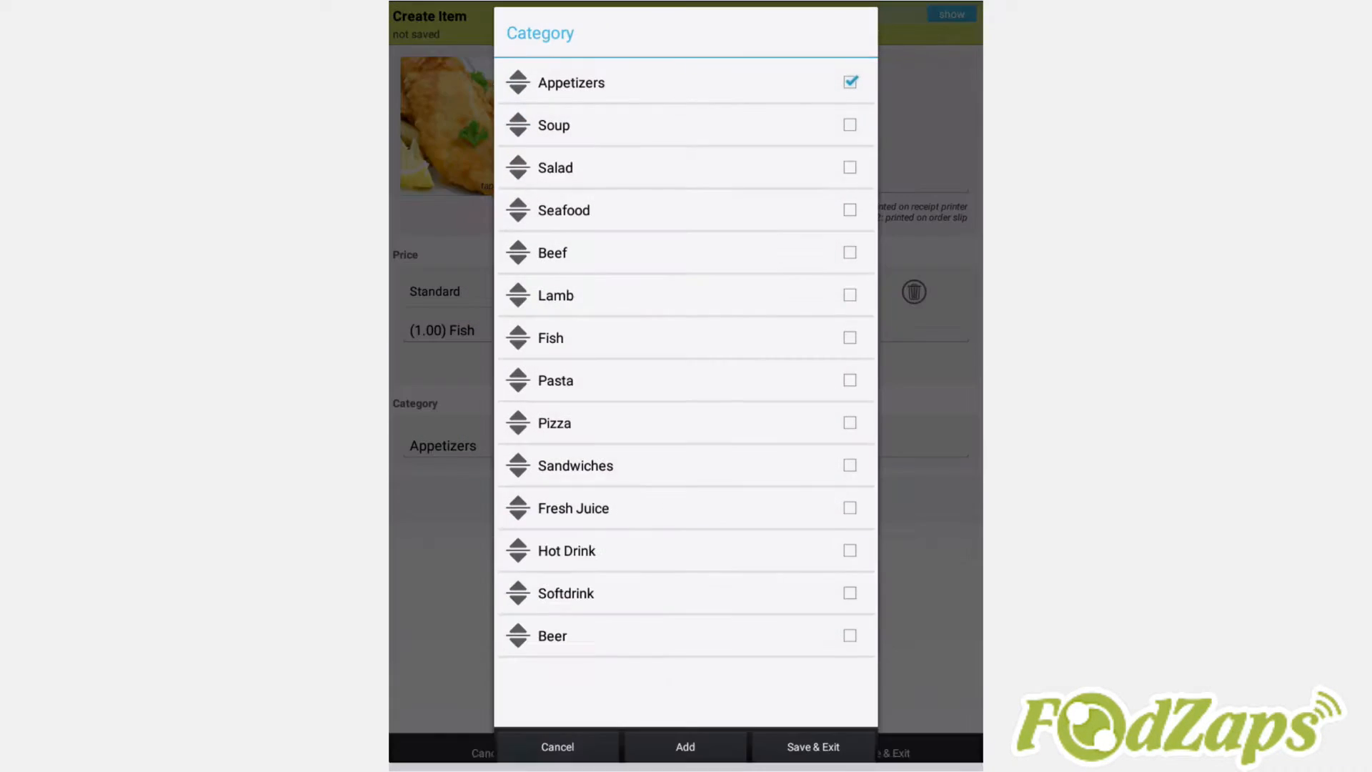
- Replace the Appetizers category with Fish and save the category choice
click(849, 338)
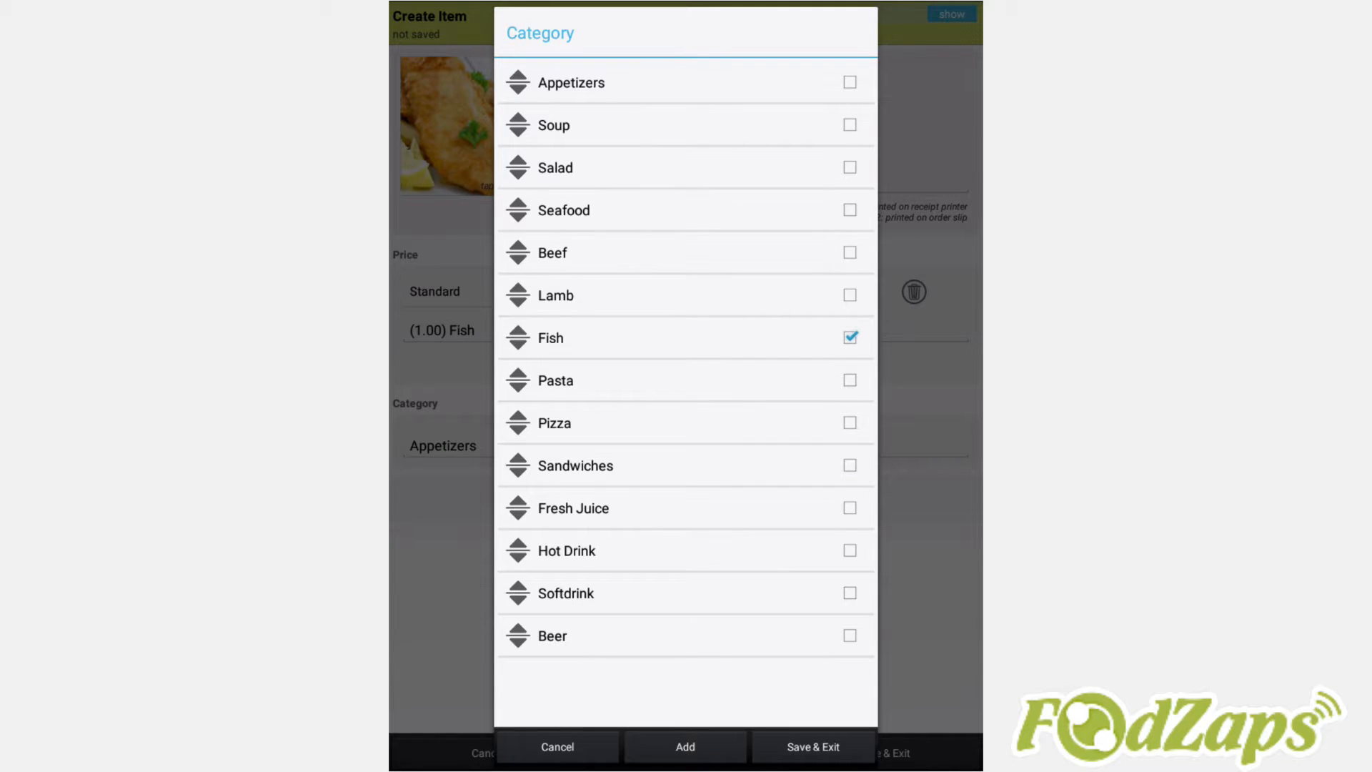
click(685, 746)
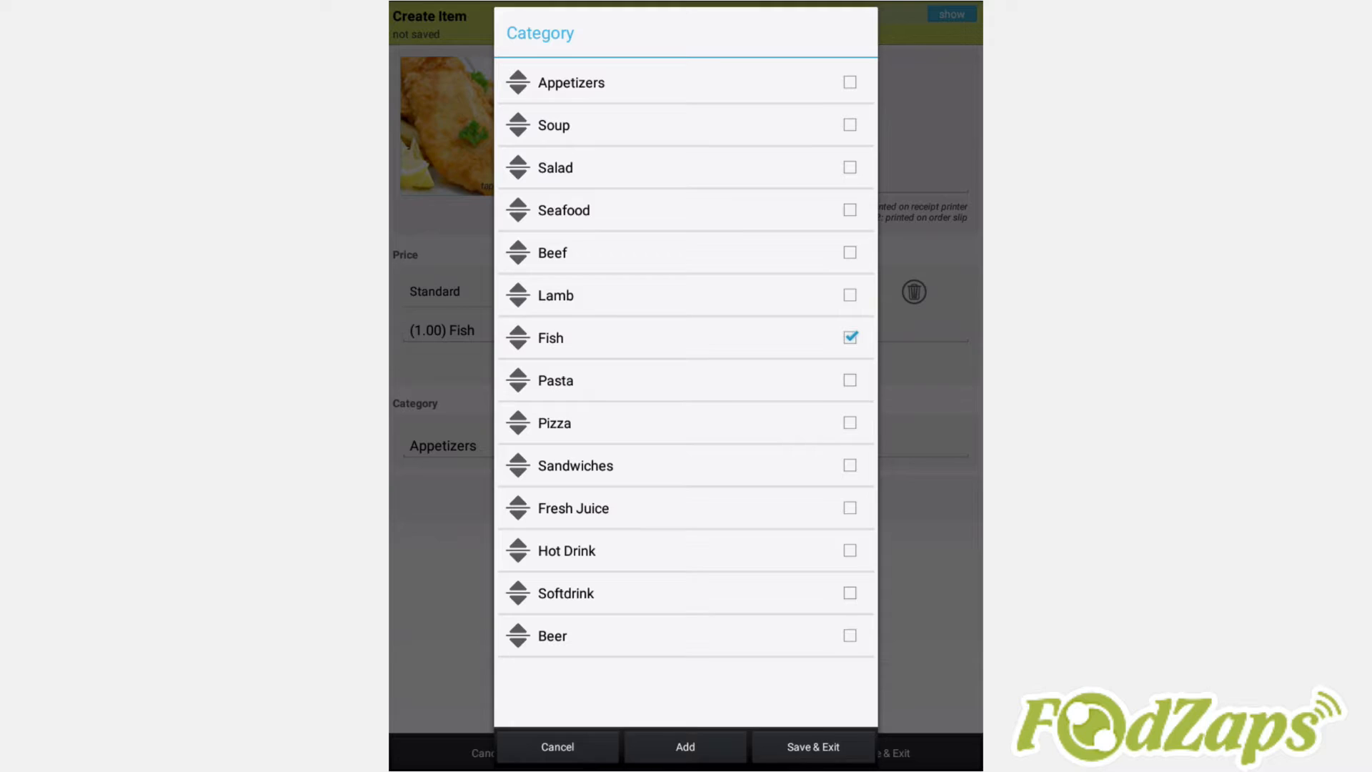
click(685, 747)
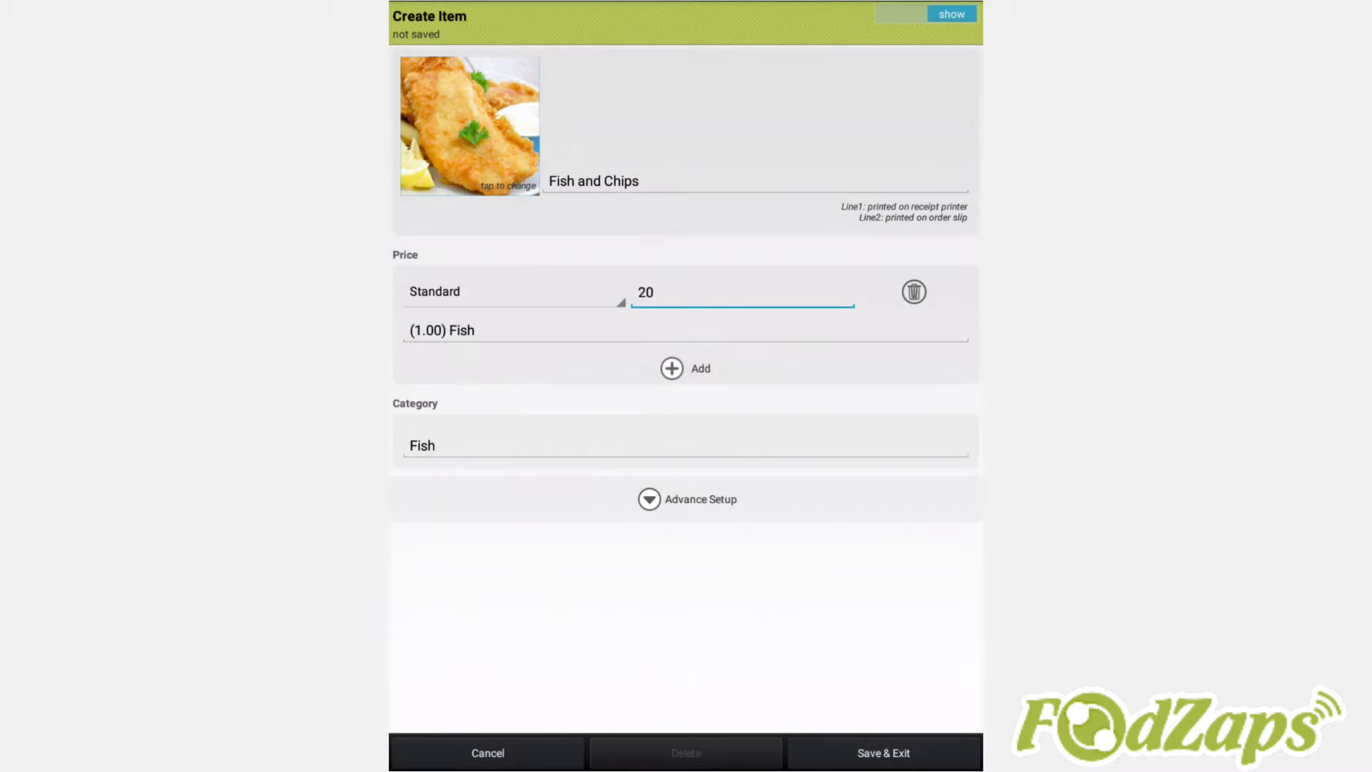
click(650, 499)
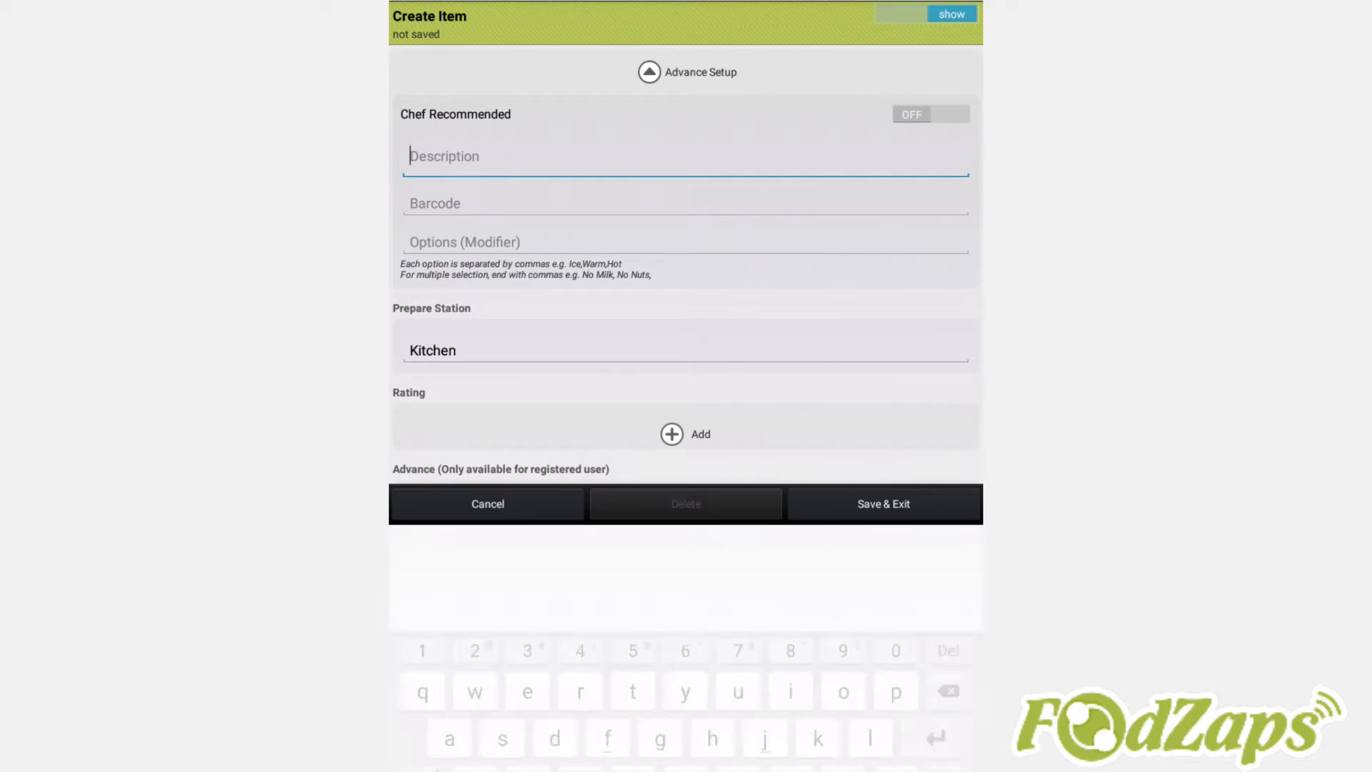
- Enter description 'Best Eaten with Mayonaise' and options No mayonaise, No Chili, No lime
text(Best Eat)
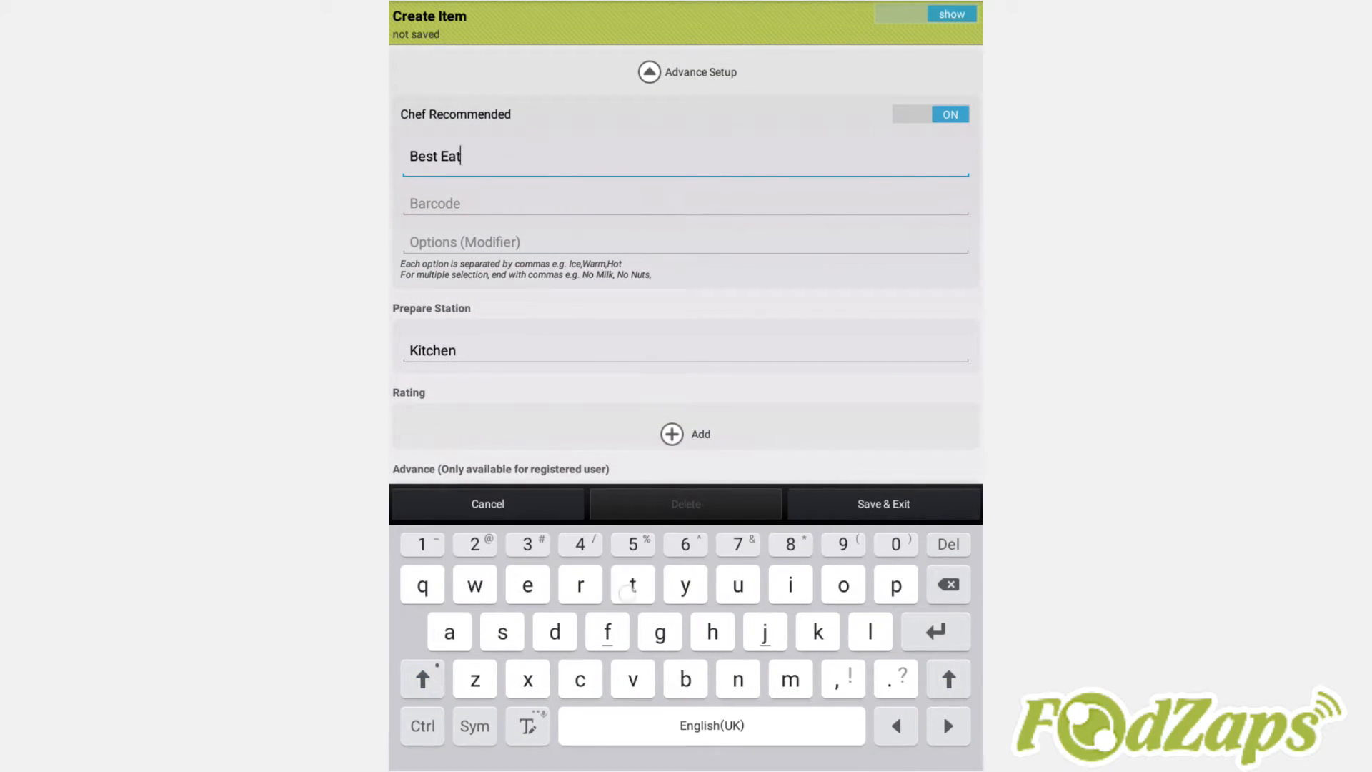
text(en with Mayonaise)
click(687, 241)
text(No)
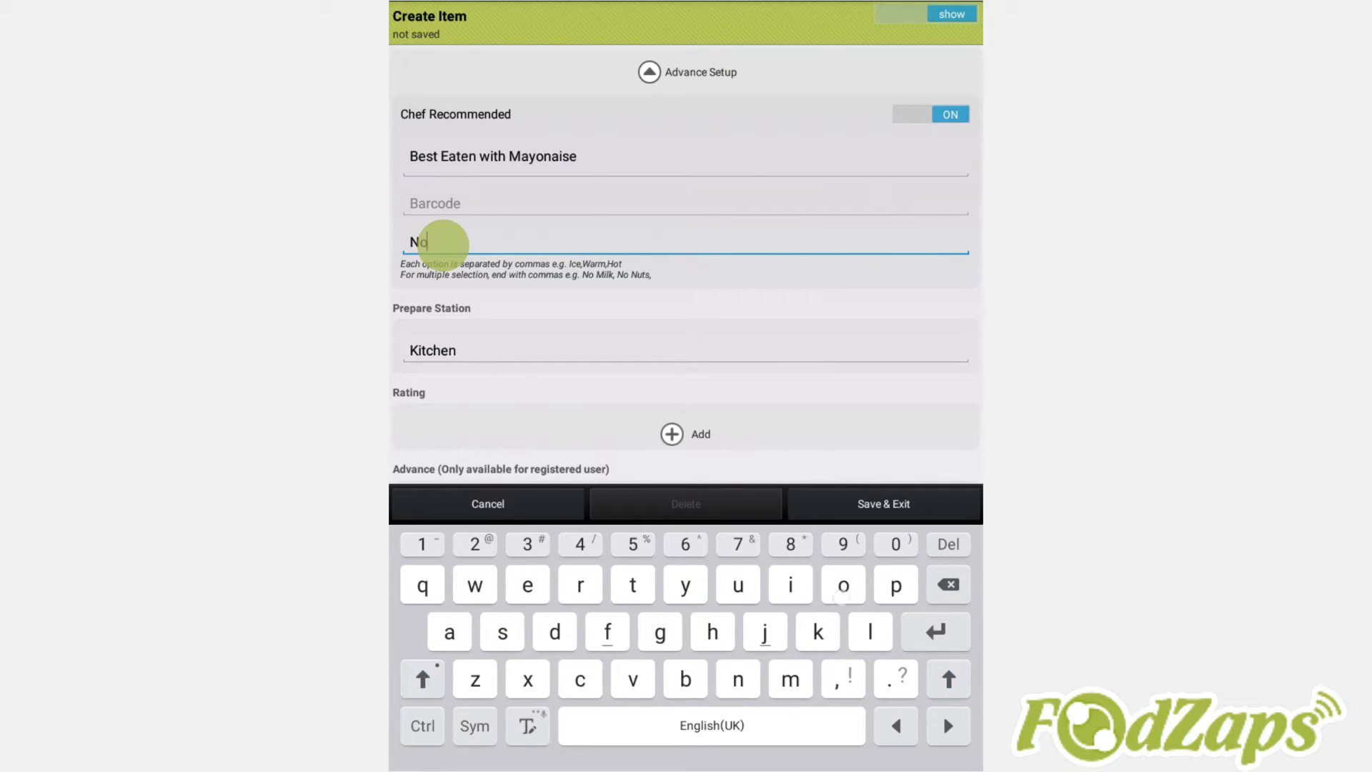
text(mayonaise, No Chili, N)
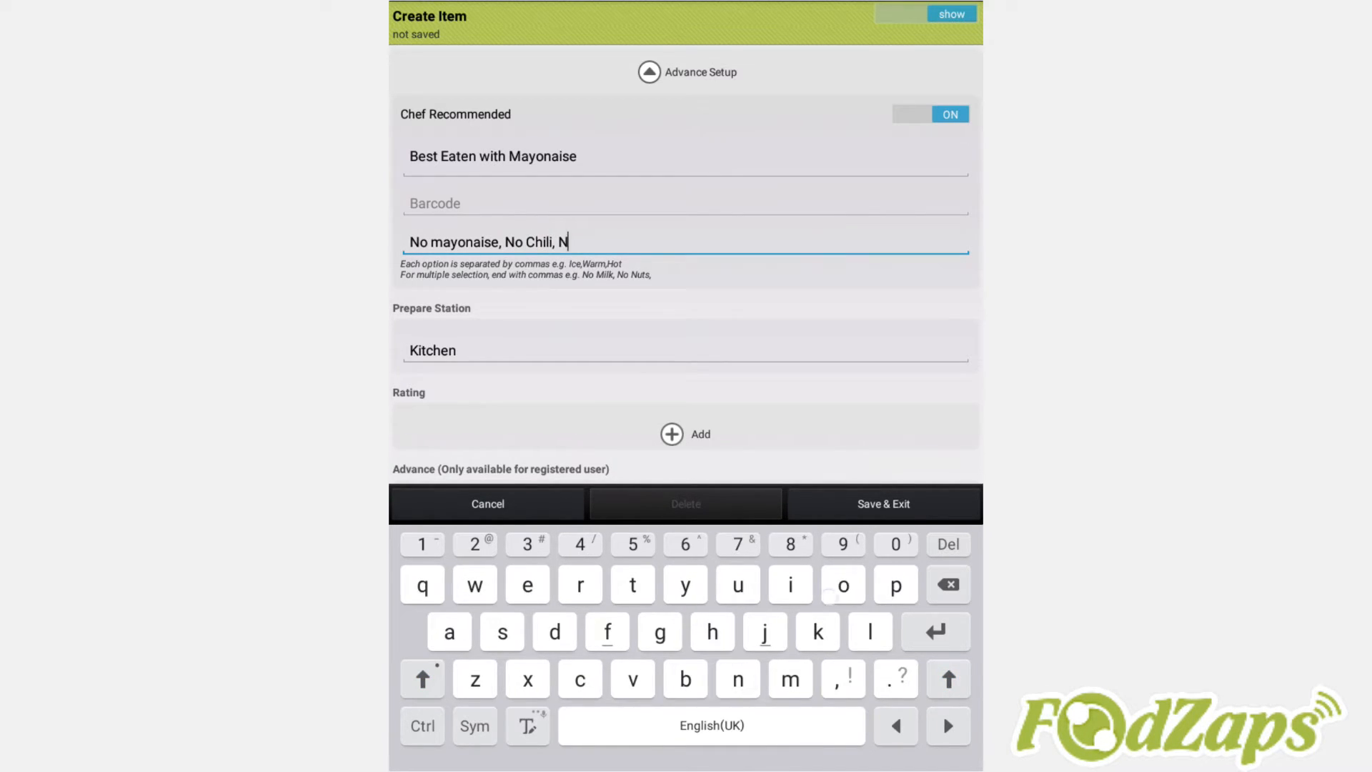
text(o lime)
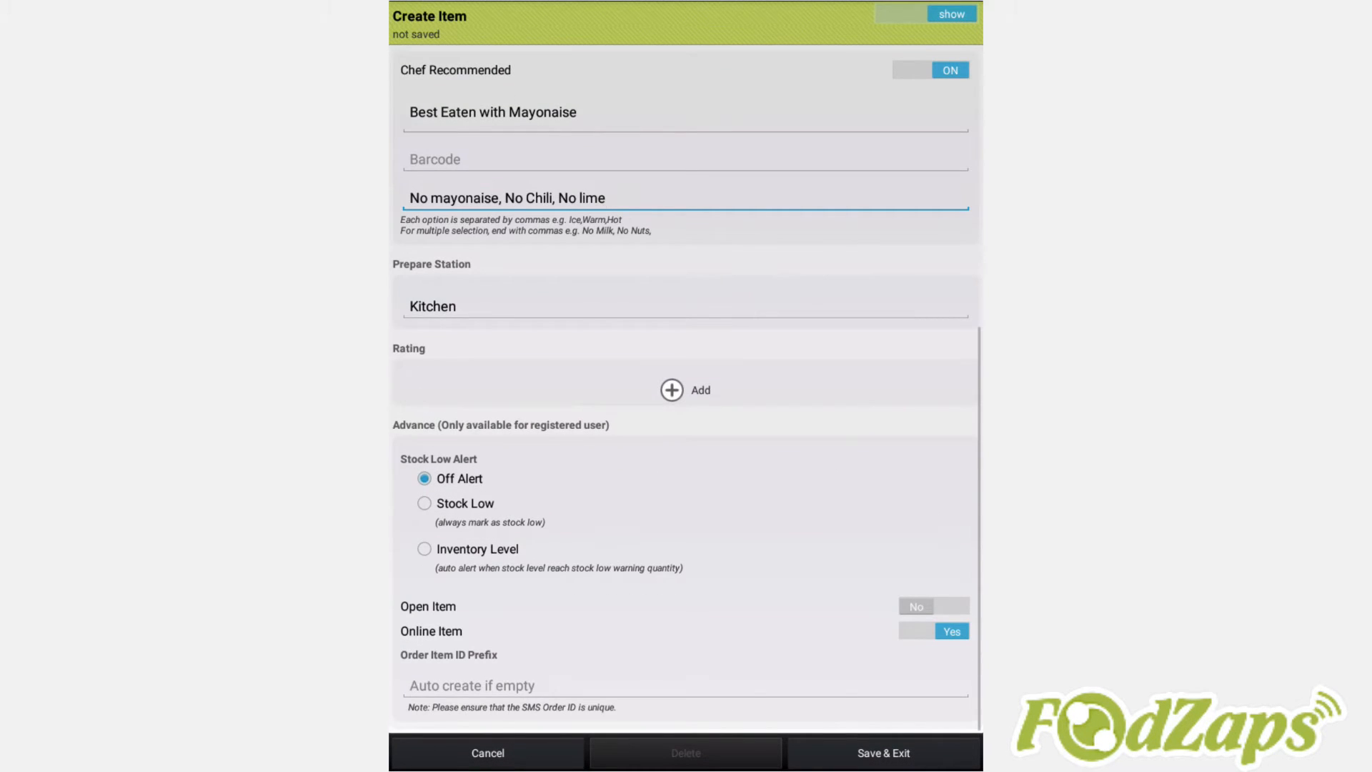
- Set the Stock Low Alert to Inventory Level
click(424, 478)
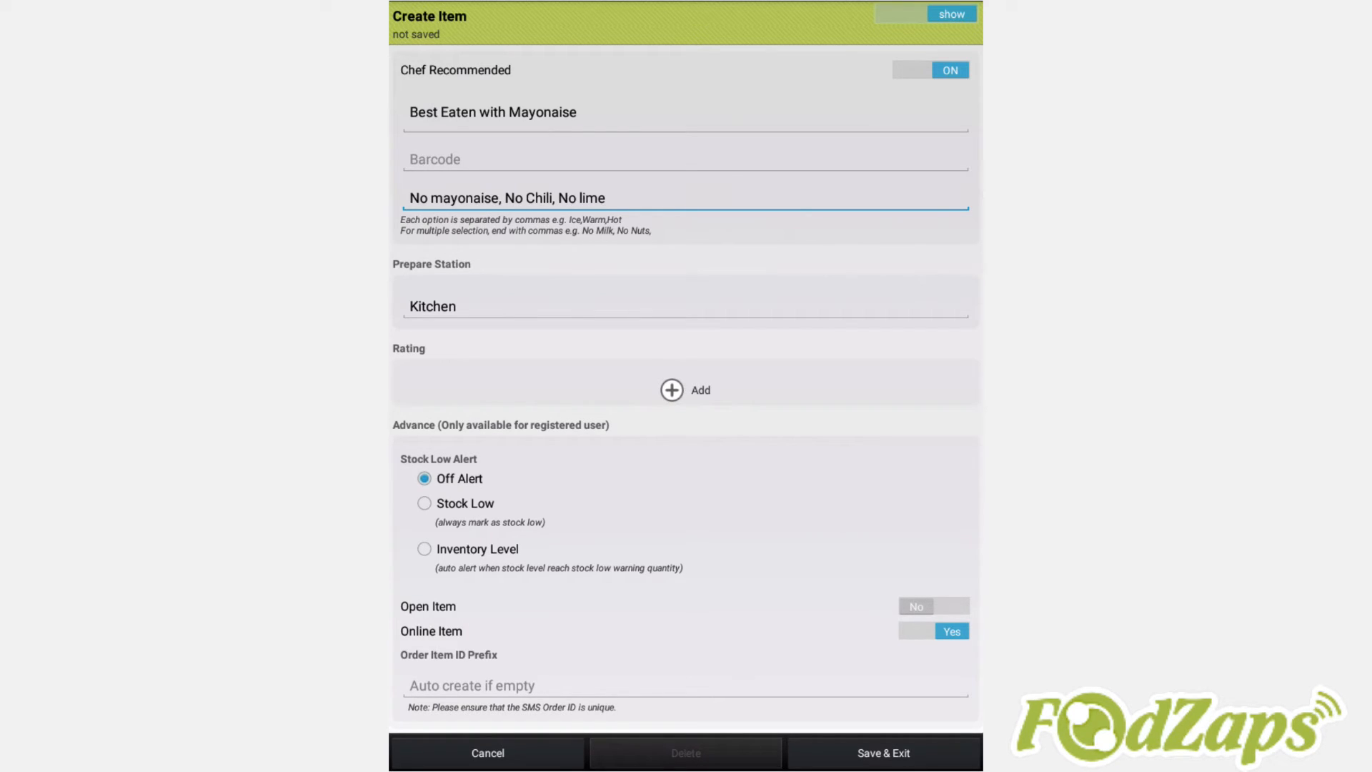
click(604, 197)
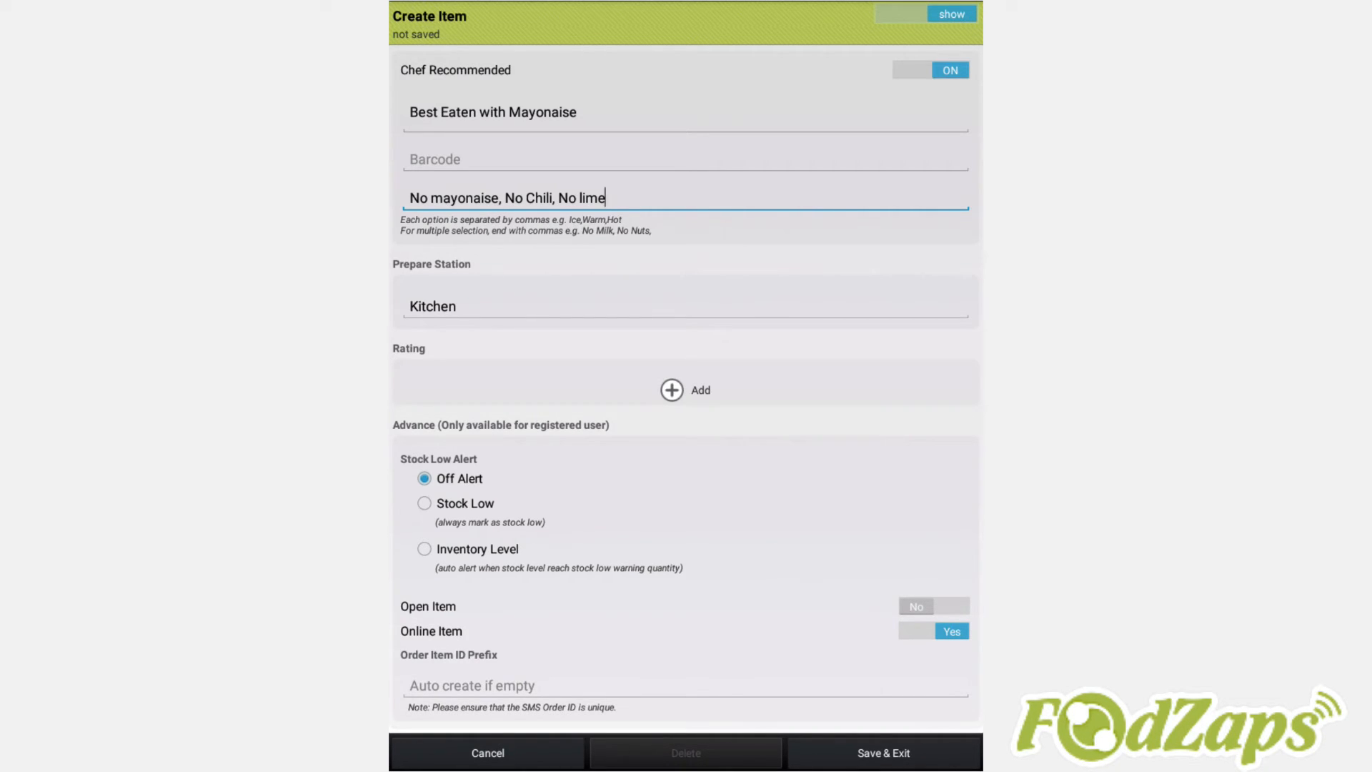
click(429, 605)
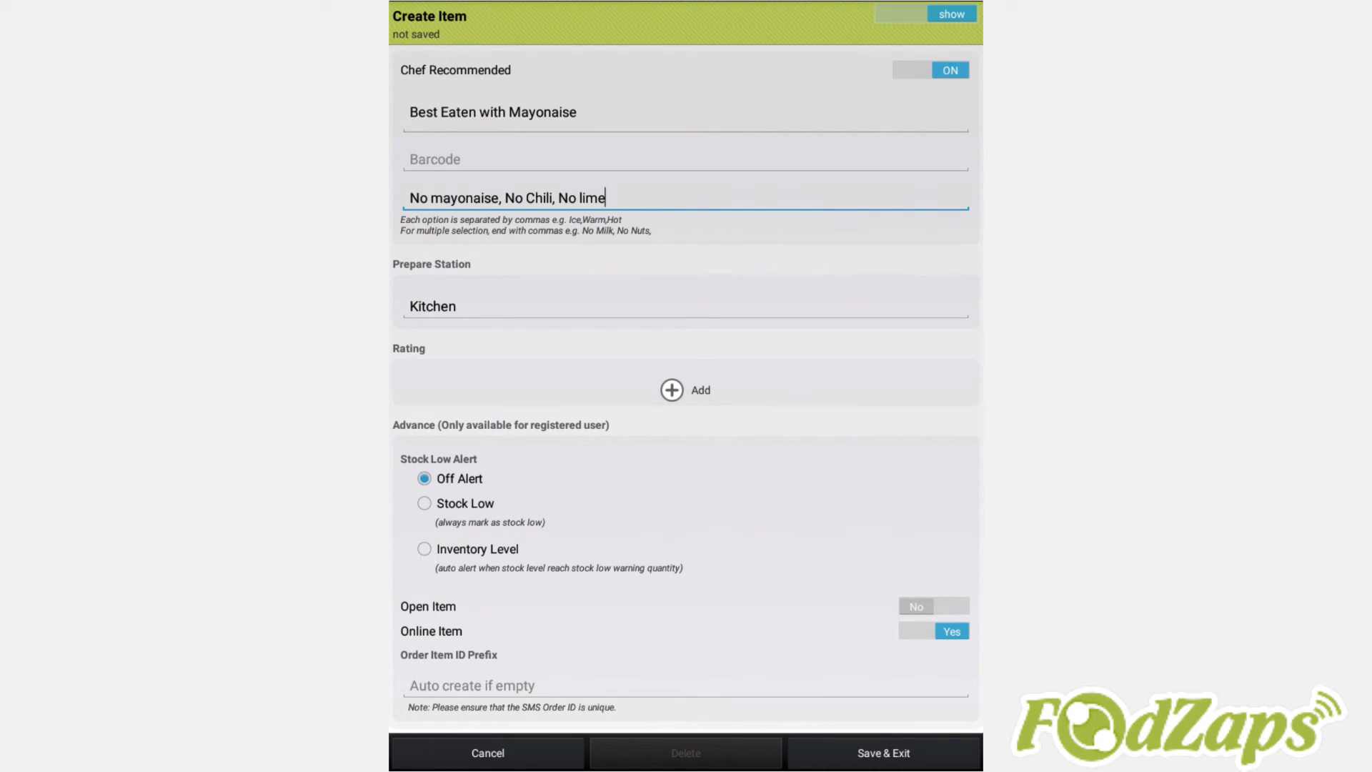
click(425, 549)
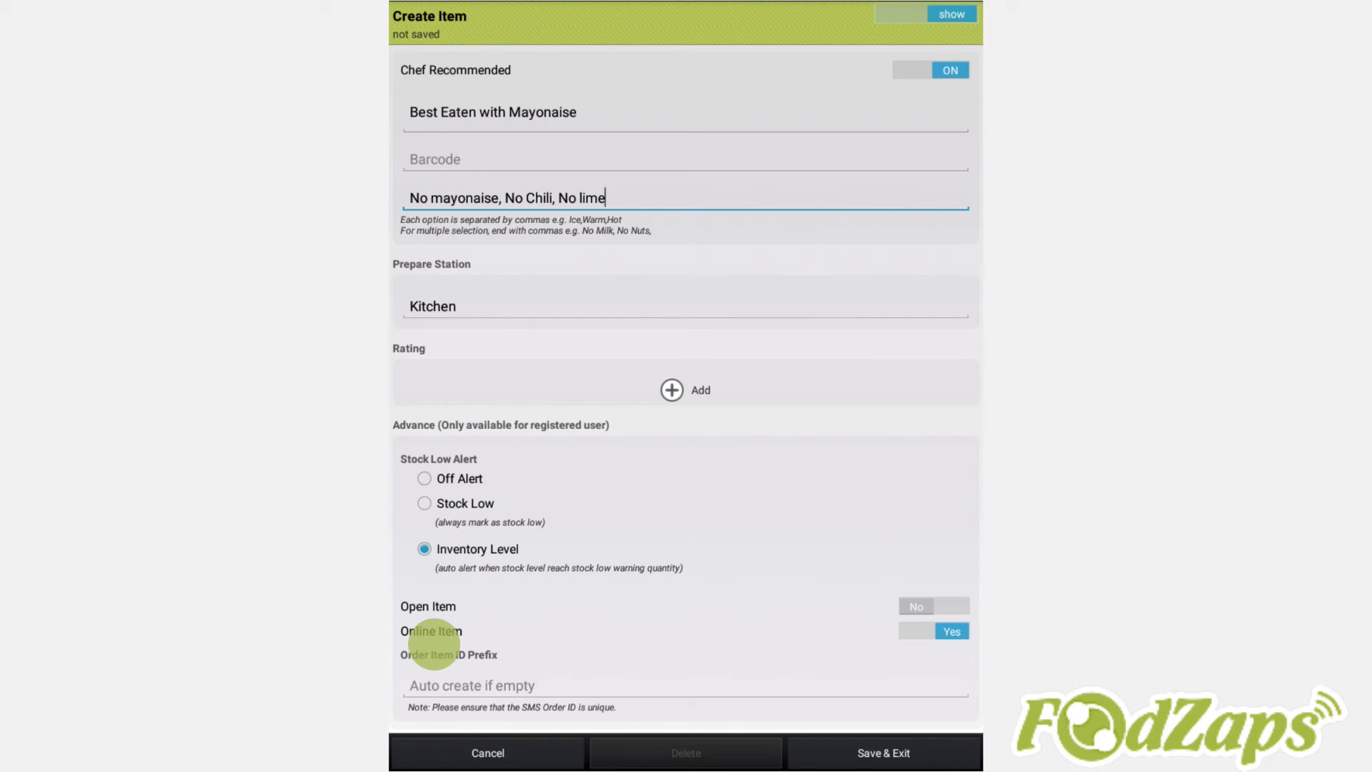